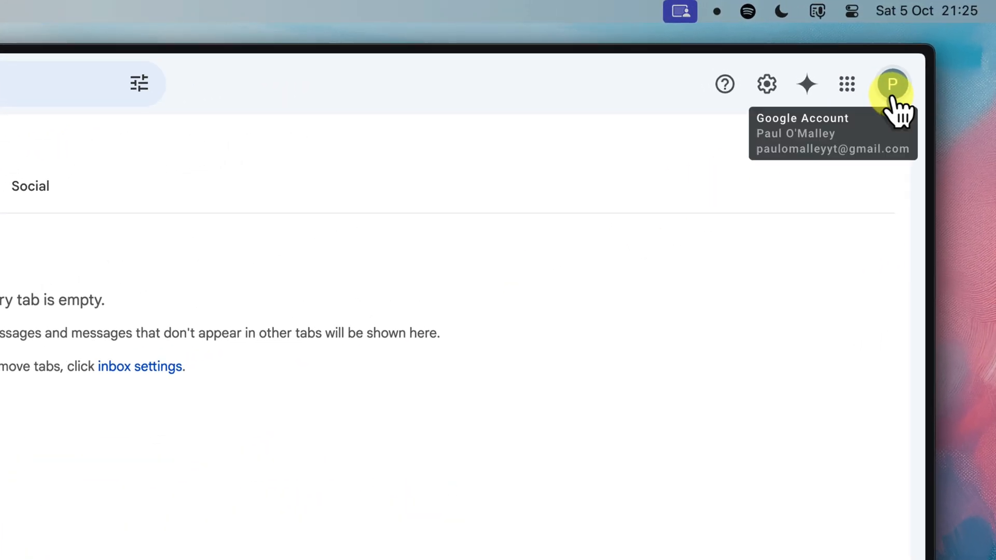
Check the account summary panel, then reach the full Settings page on the General tab via 'See all settings'.
{"action": "left_click", "coordinate": [892, 84]}
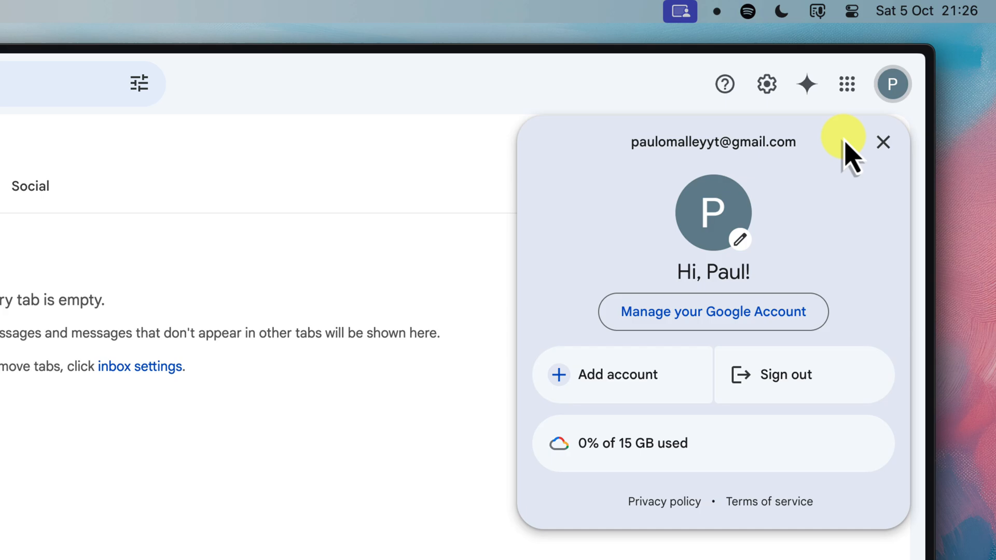
{"action": "left_click", "coordinate": [883, 143]}
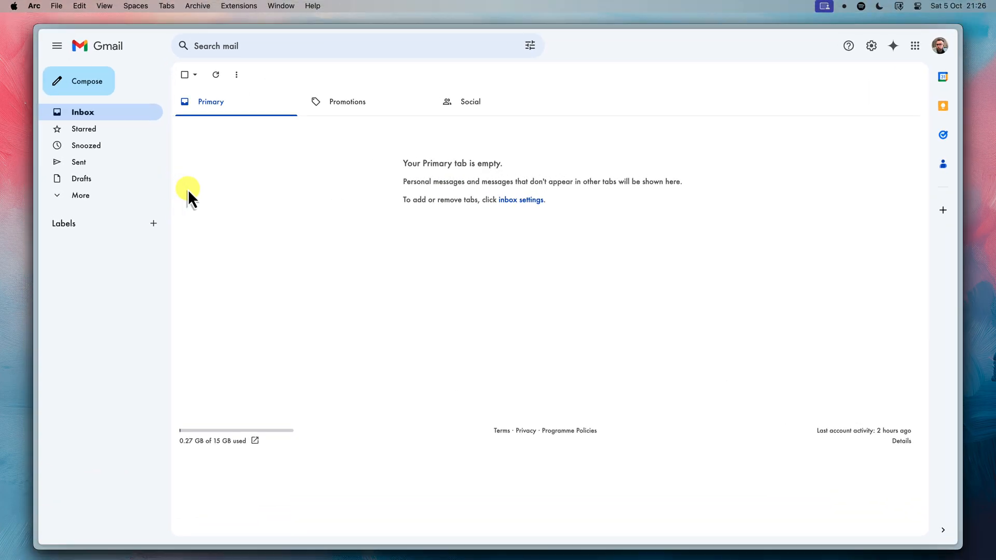
{"action": "mouse_move", "coordinate": [520, 282]}
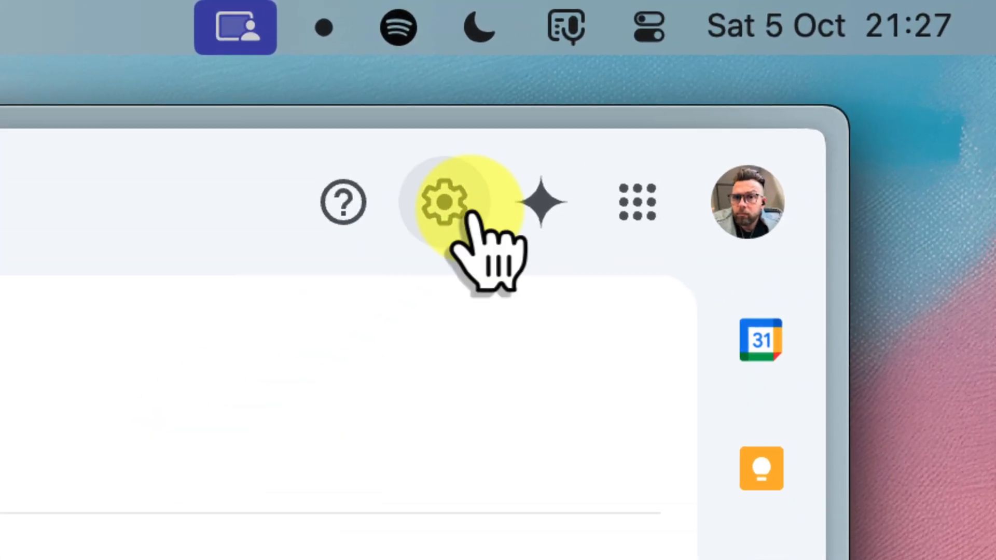
{"action": "mouse_move", "coordinate": [442, 205]}
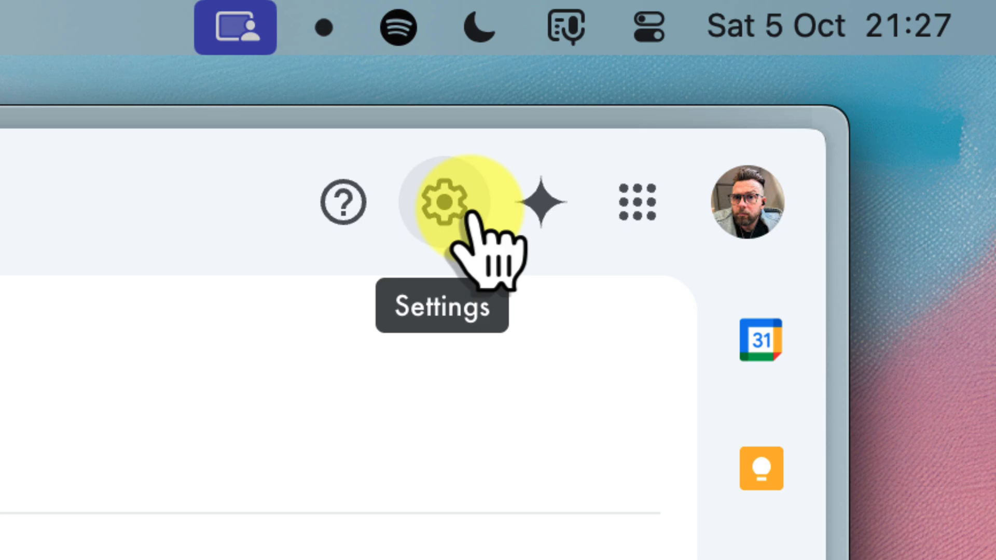
{"action": "left_click", "coordinate": [442, 201]}
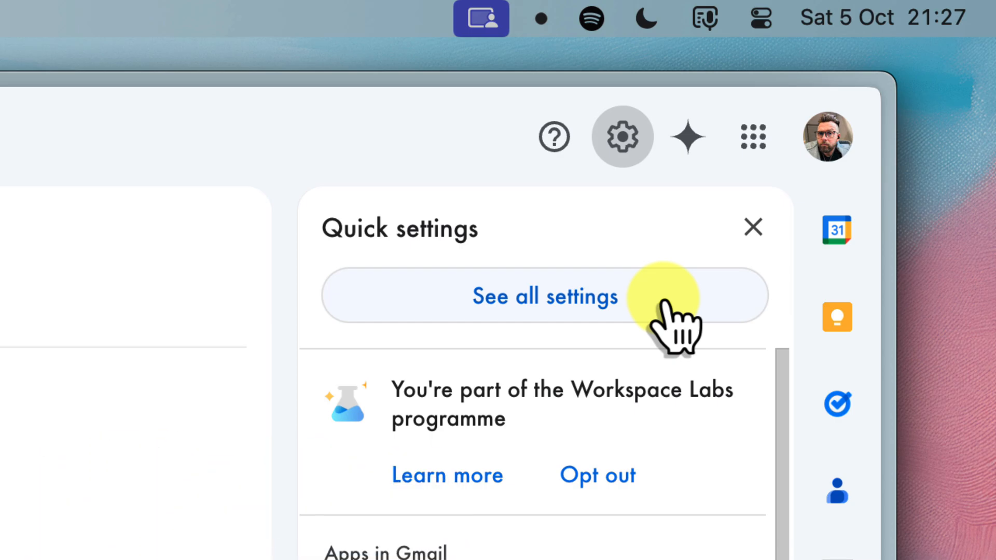
{"action": "left_click", "coordinate": [544, 297]}
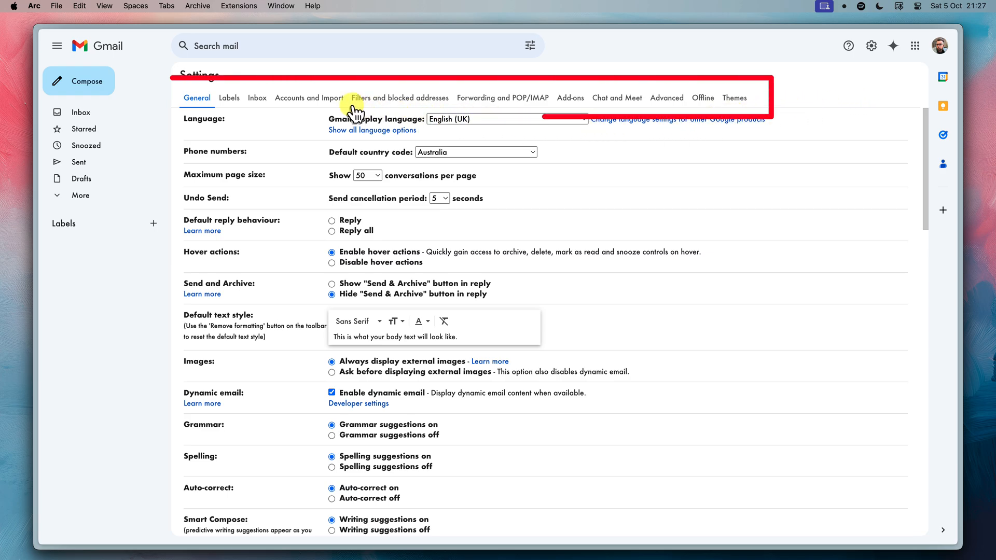
{"action": "mouse_move", "coordinate": [307, 104]}
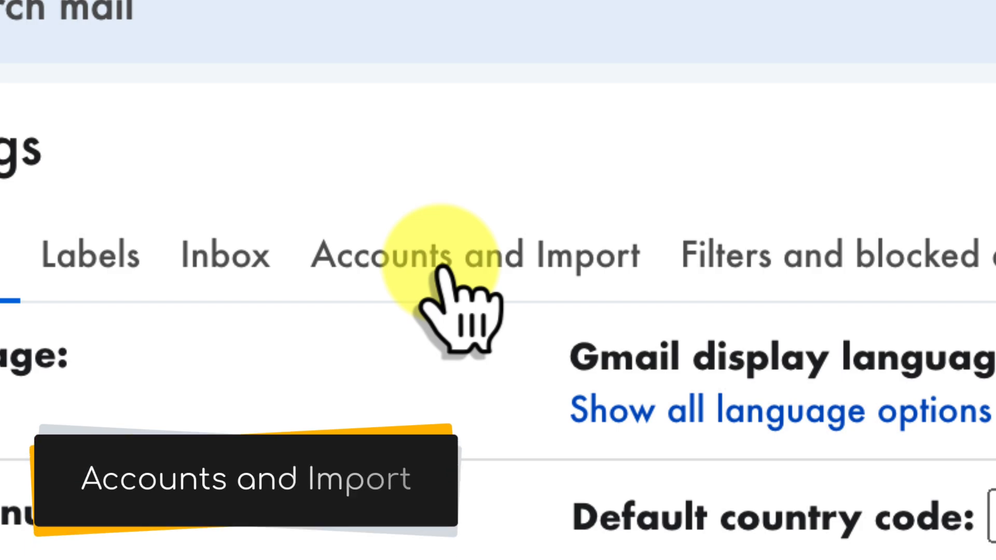
Switch Settings to the Accounts and Import tab showing the 'Send mail as' options.
{"action": "left_click", "coordinate": [437, 266]}
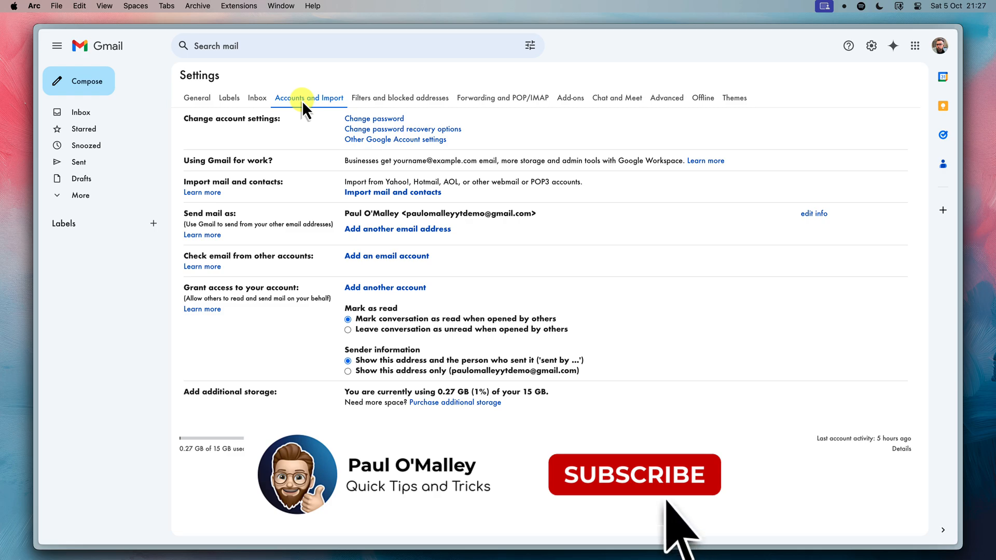
{"action": "left_click", "coordinate": [635, 475]}
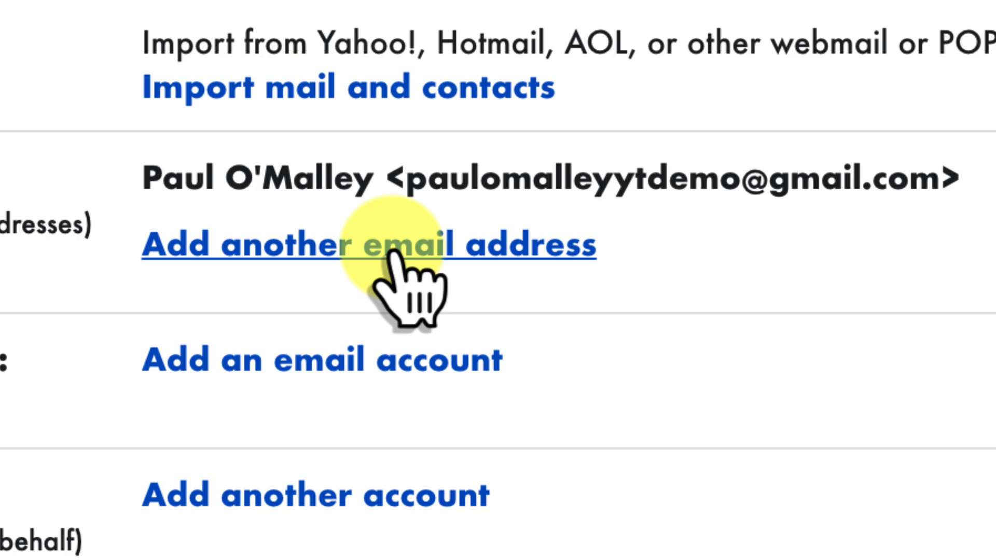
{"action": "left_click", "coordinate": [394, 252]}
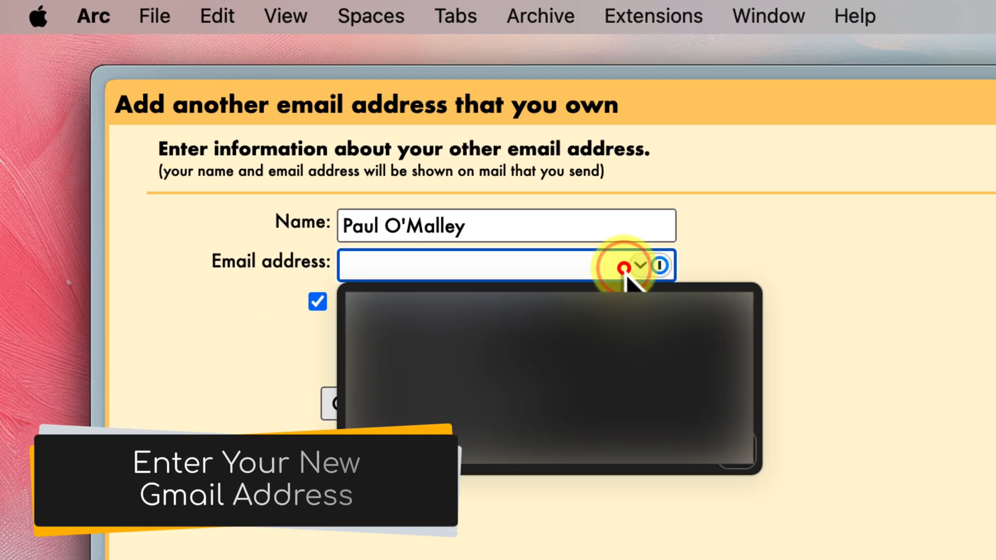
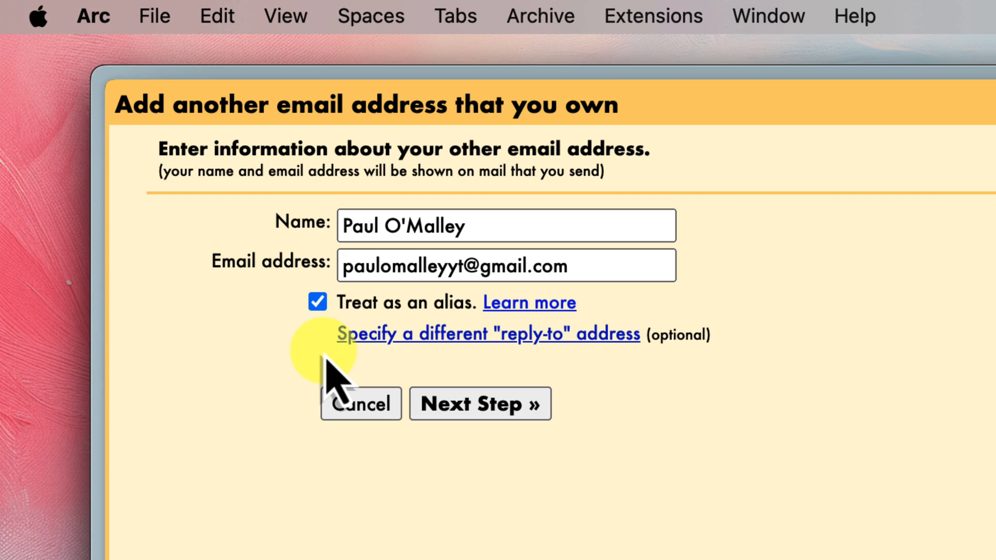
Keep 'Treat as an alias' checked for the new address and continue to the verification step.
{"action": "left_click", "coordinate": [317, 303]}
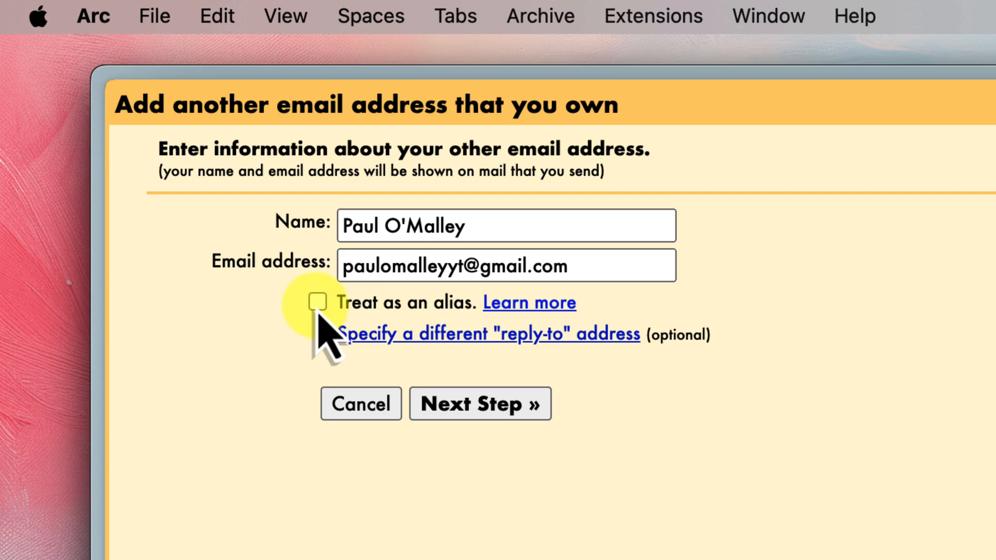
{"action": "left_click", "coordinate": [317, 303]}
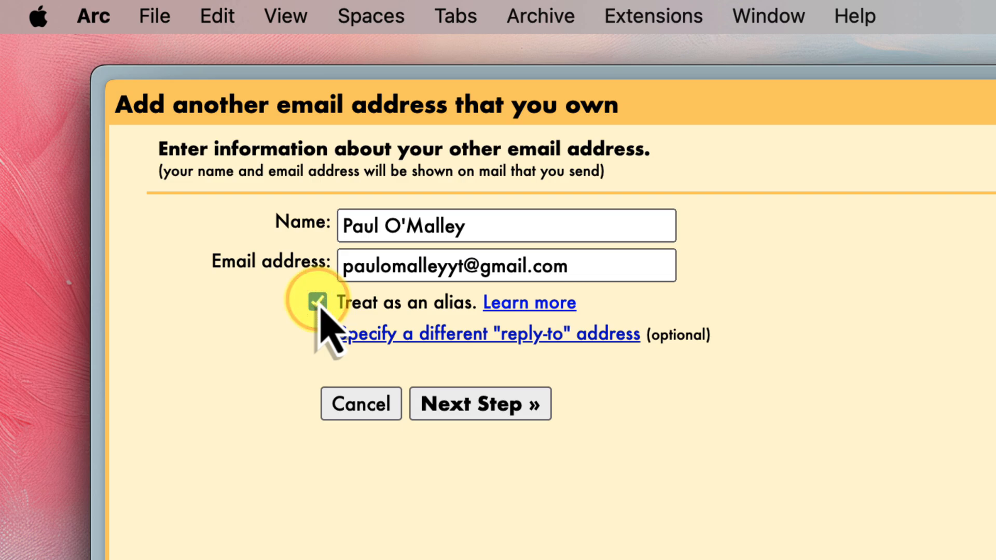
{"action": "left_click", "coordinate": [309, 250]}
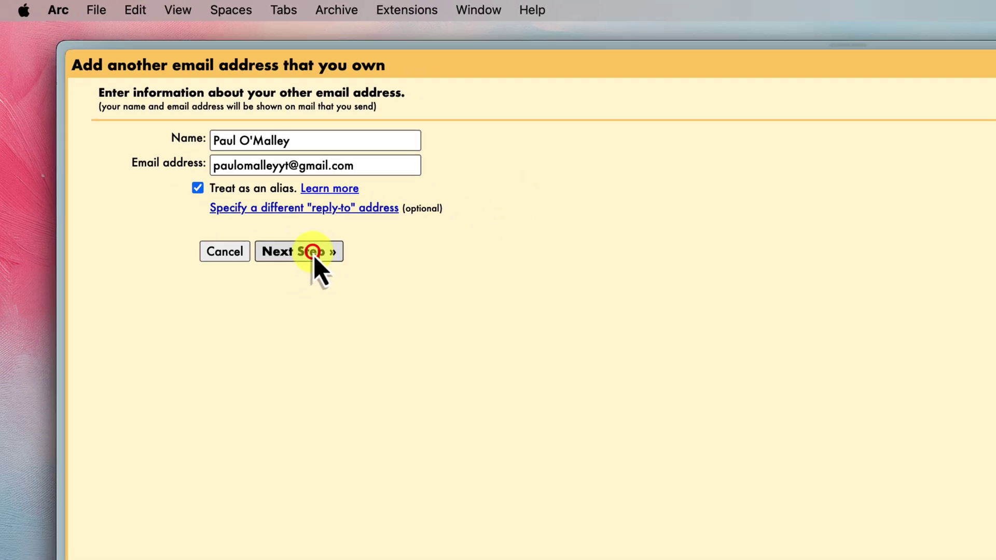
{"action": "left_click", "coordinate": [311, 251]}
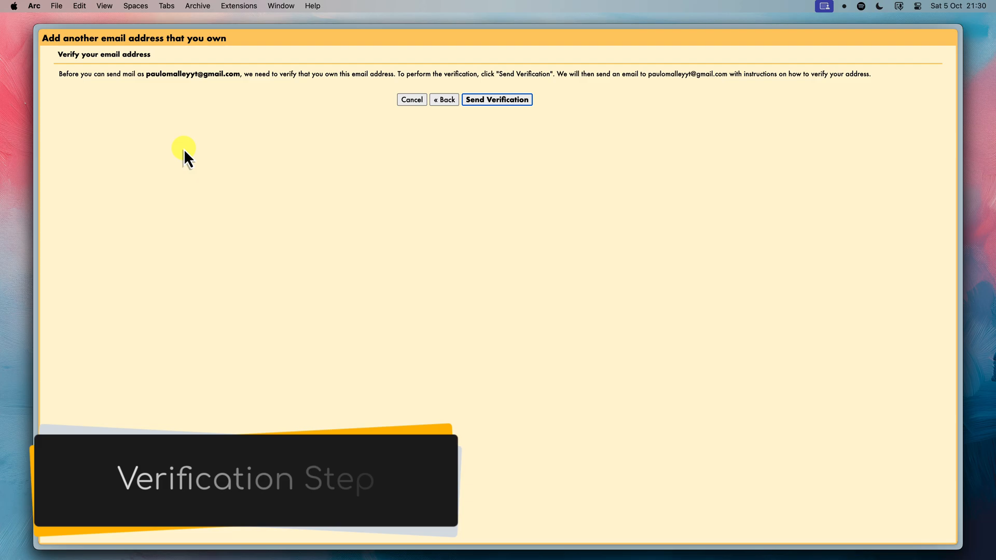
{"action": "mouse_move", "coordinate": [568, 102]}
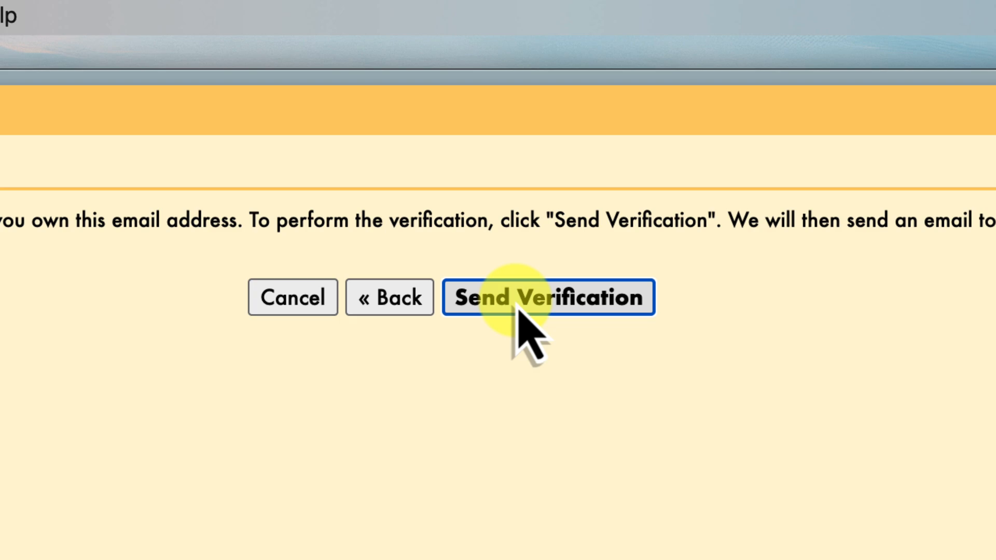
Send the verification email to the new sending address.
{"action": "left_click", "coordinate": [548, 297]}
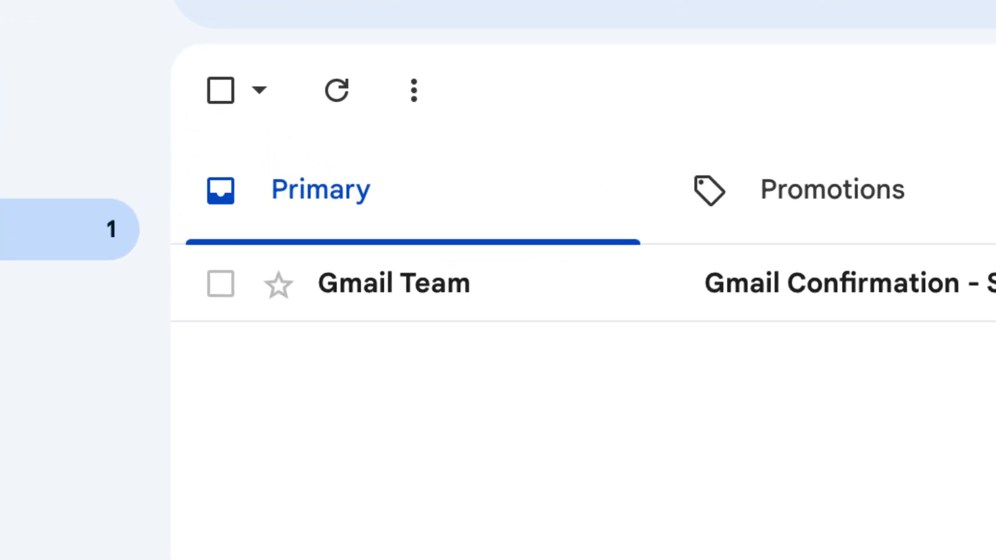
{"action": "mouse_move", "coordinate": [549, 304]}
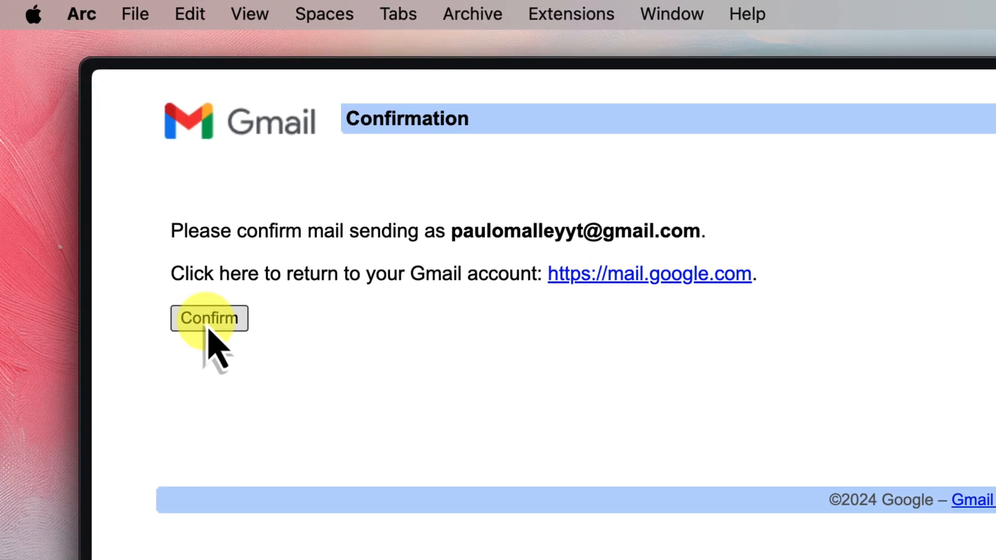
{"action": "left_click", "coordinate": [210, 318]}
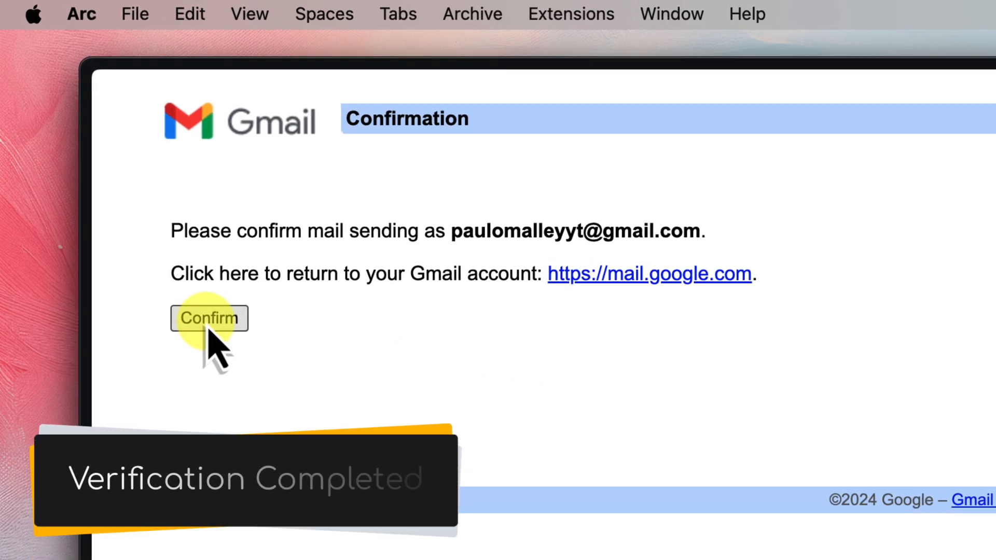
{"action": "left_click", "coordinate": [209, 319]}
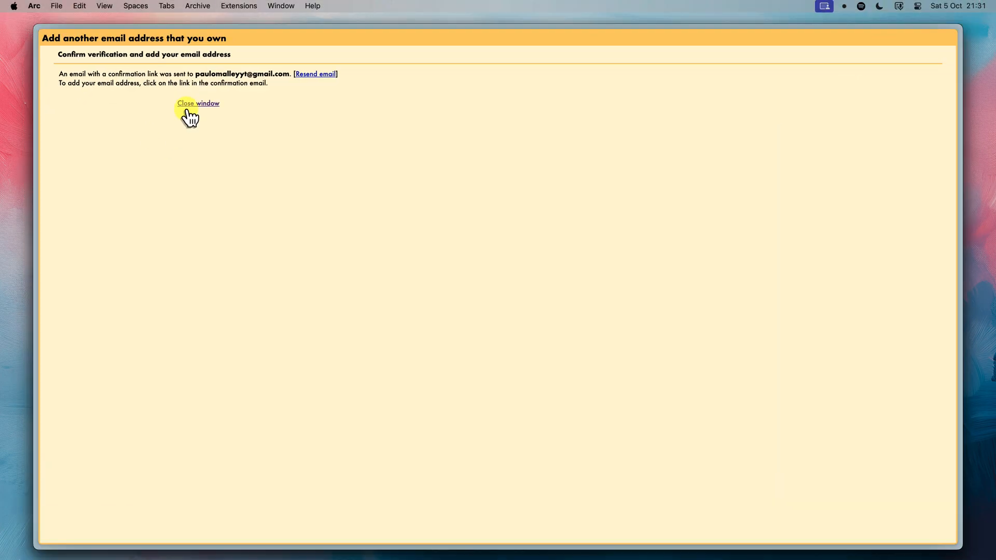
{"action": "left_click", "coordinate": [197, 103]}
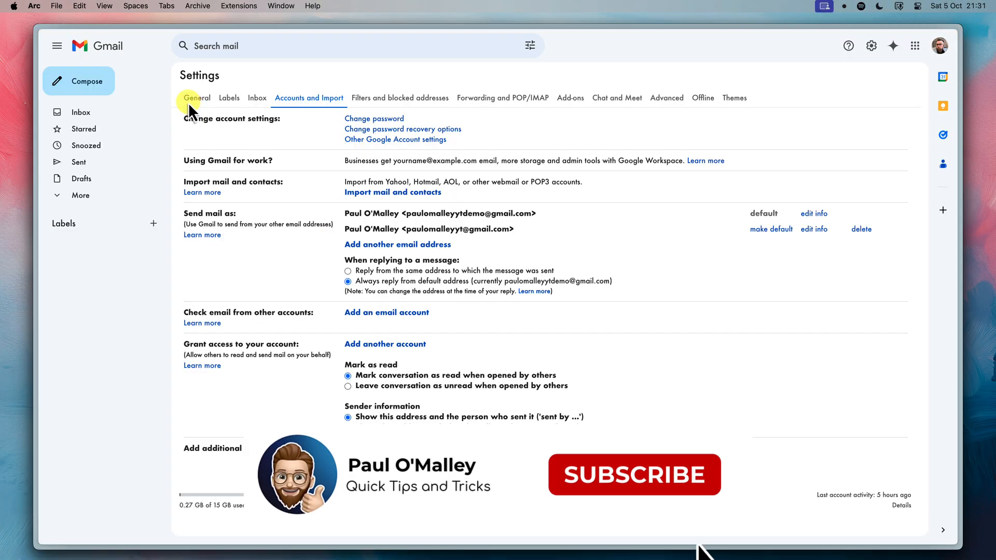
{"action": "left_click", "coordinate": [81, 112]}
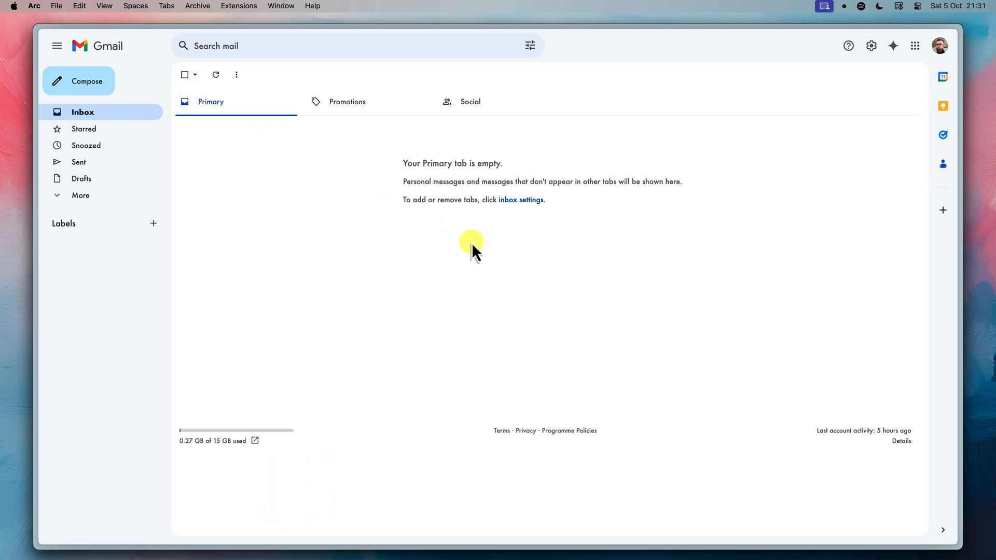
{"action": "left_click", "coordinate": [79, 81]}
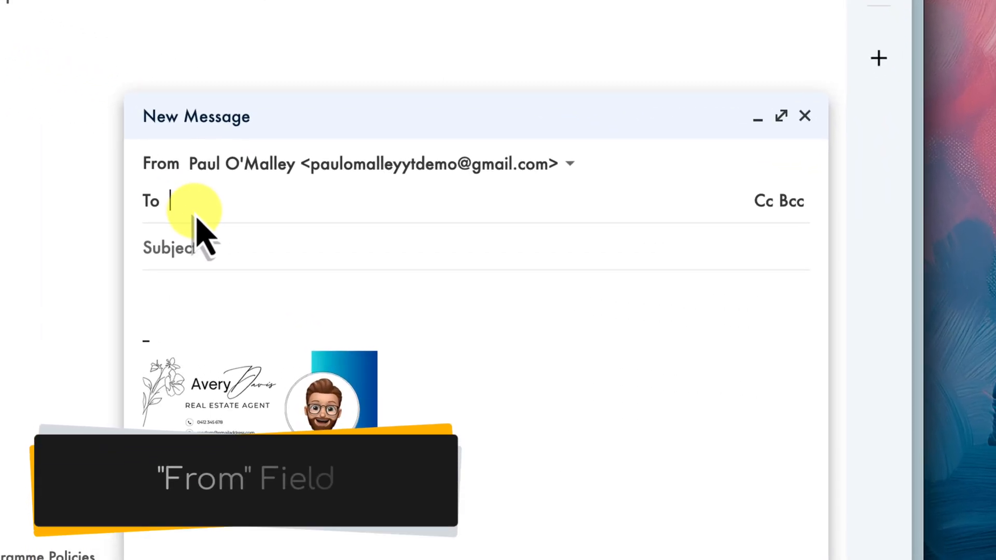
{"action": "mouse_move", "coordinate": [574, 171]}
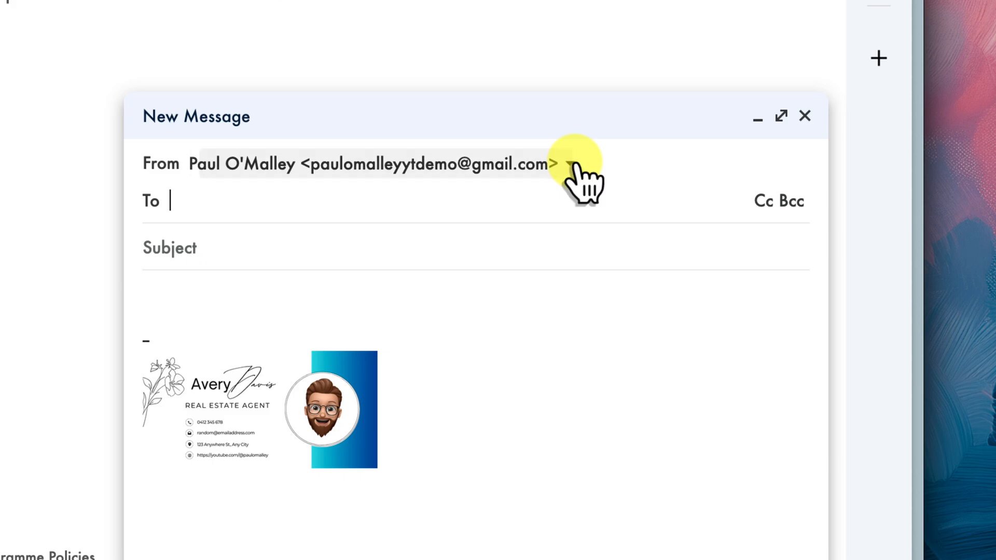
{"action": "left_click", "coordinate": [546, 164]}
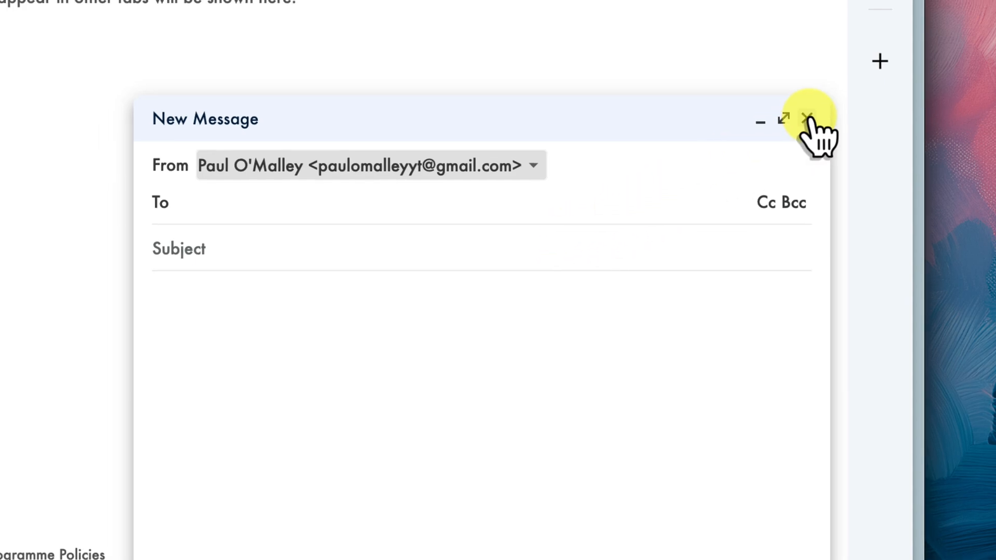
{"action": "left_click", "coordinate": [805, 117]}
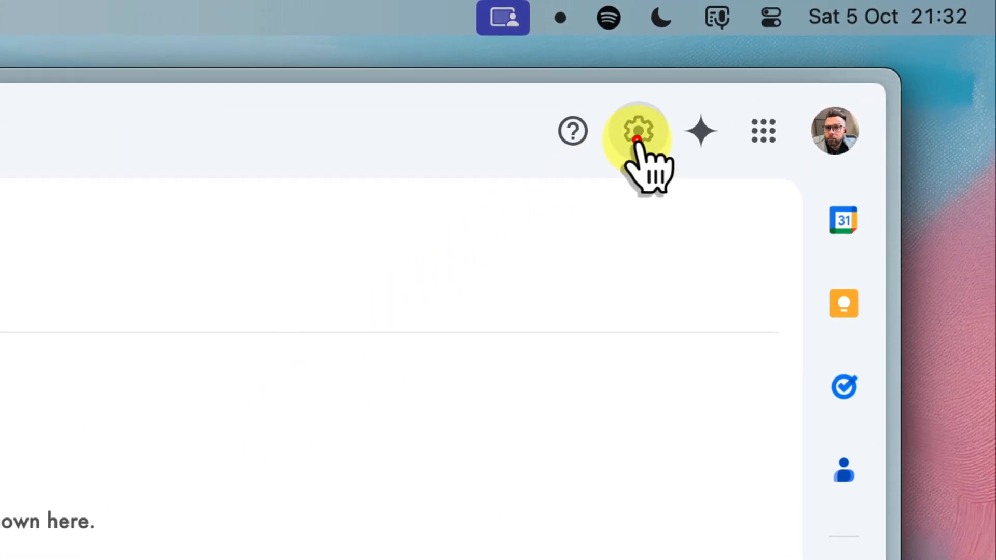
{"action": "left_click", "coordinate": [638, 131]}
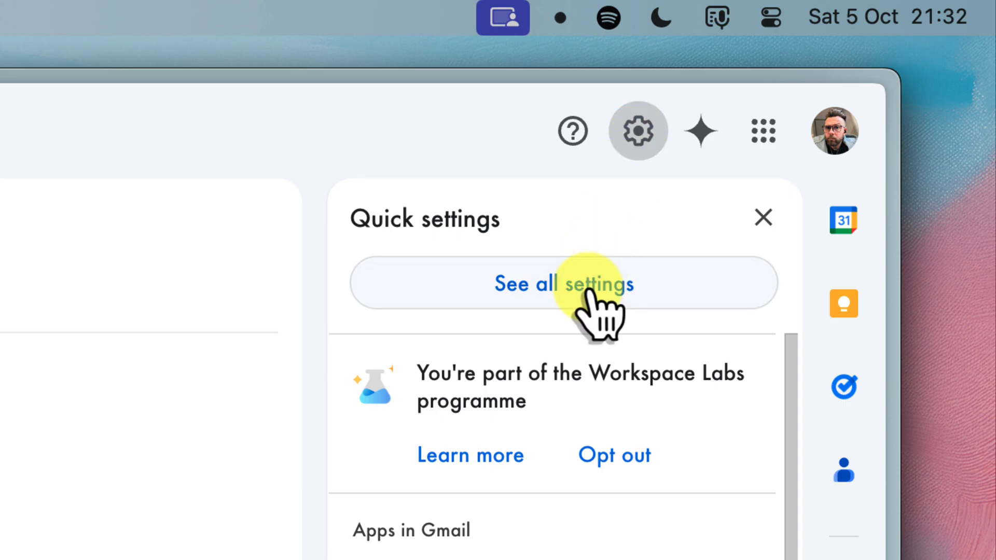
{"action": "left_click", "coordinate": [578, 284]}
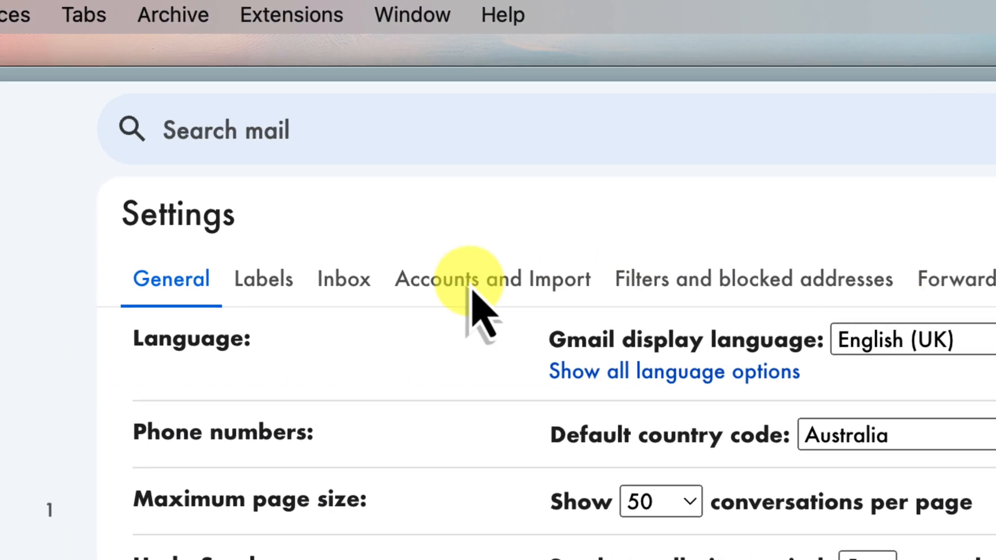
{"action": "left_click", "coordinate": [470, 289]}
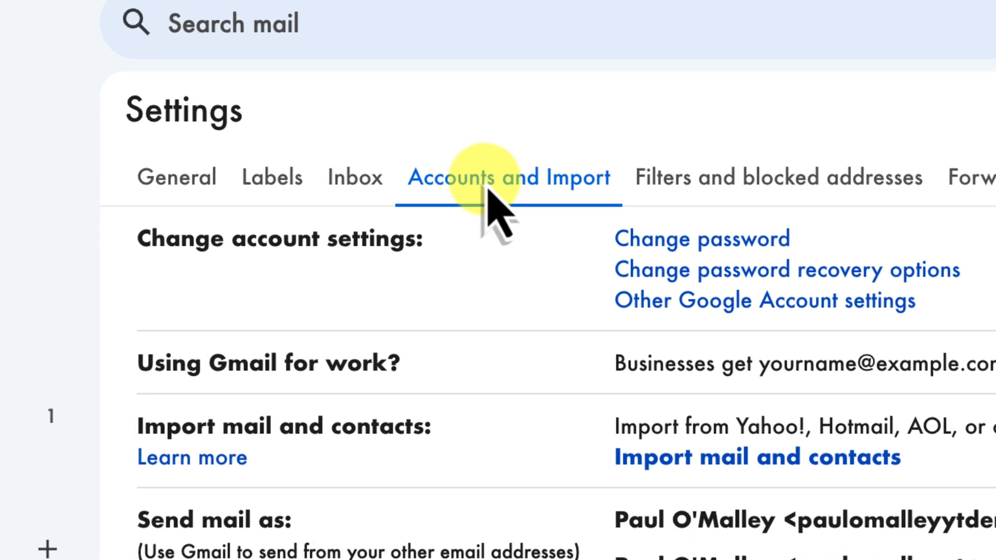
{"action": "scroll", "scroll_direction": "down", "scroll_amount": 3}
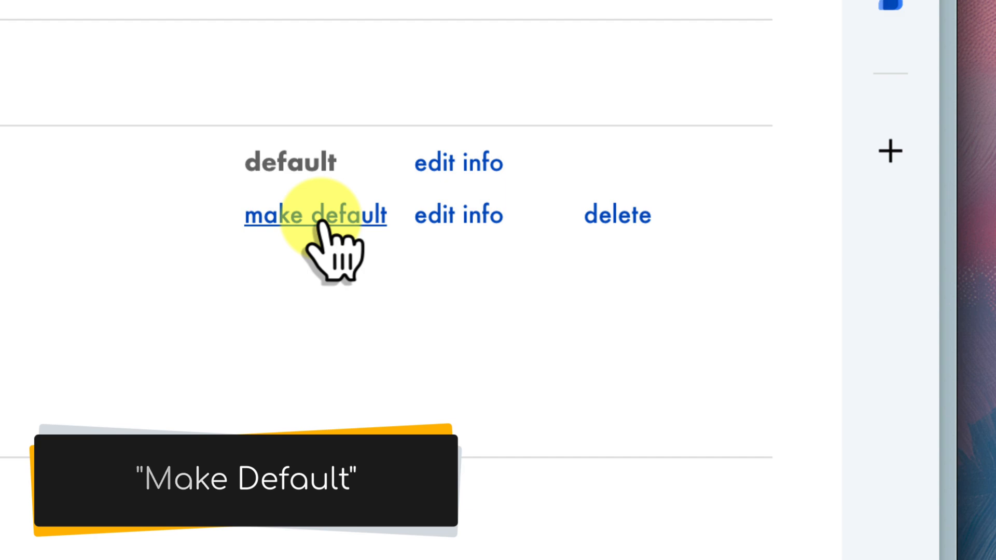
{"action": "left_click", "coordinate": [316, 215]}
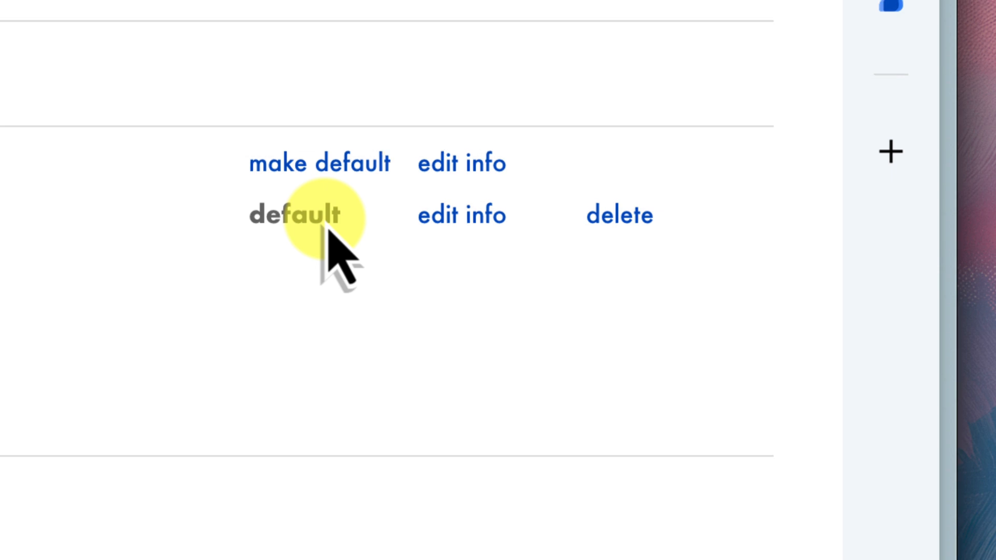
{"action": "left_click", "coordinate": [78, 82]}
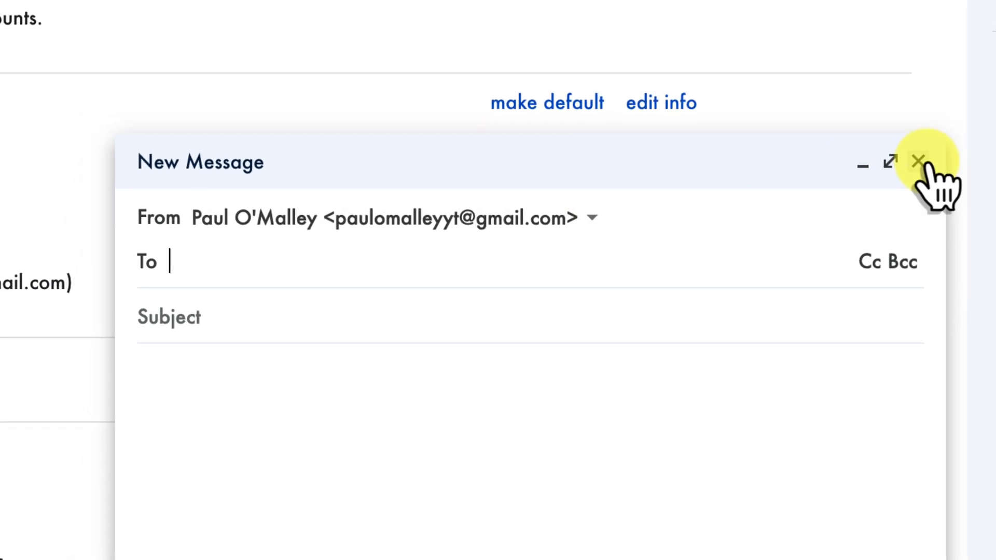
{"action": "left_click", "coordinate": [917, 160]}
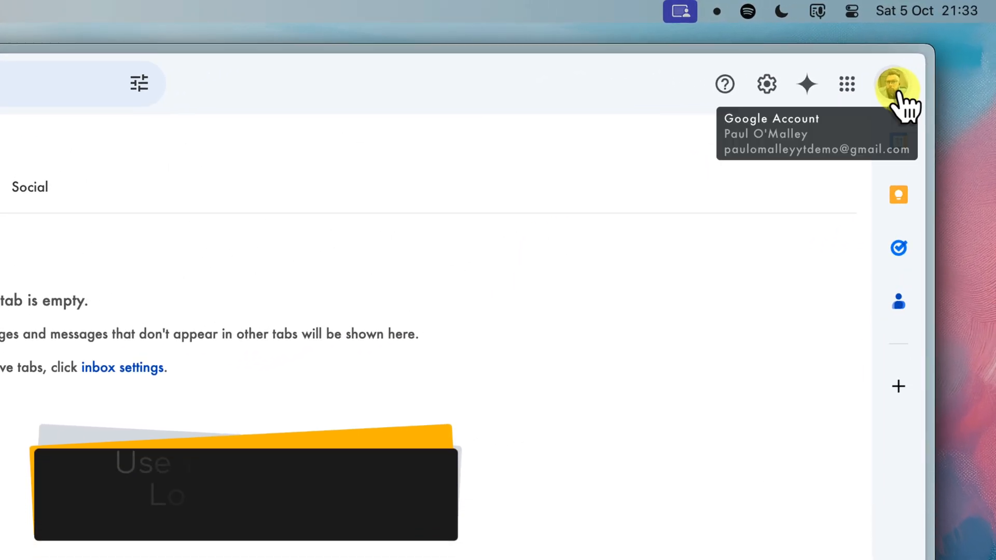
{"action": "left_click", "coordinate": [901, 83]}
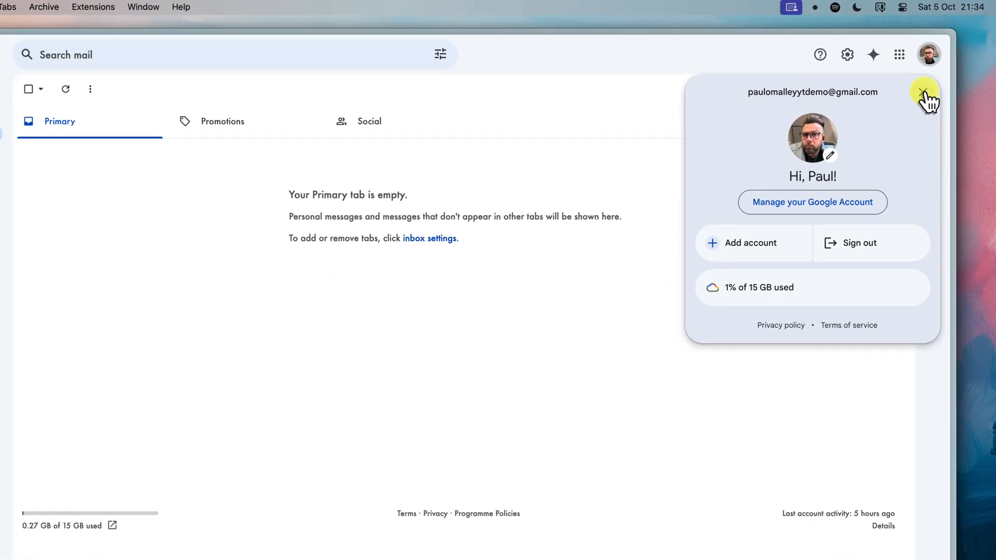
{"action": "left_click", "coordinate": [921, 92]}
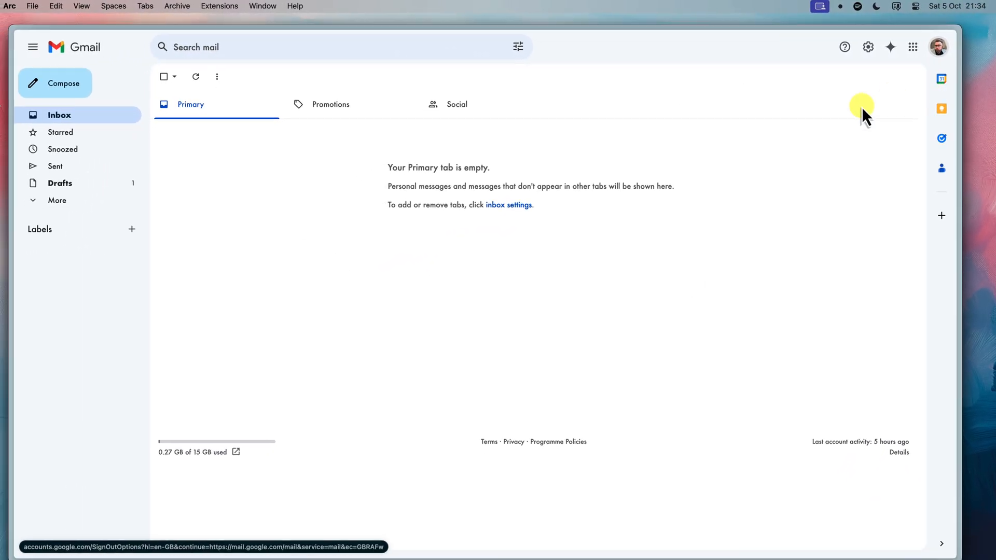